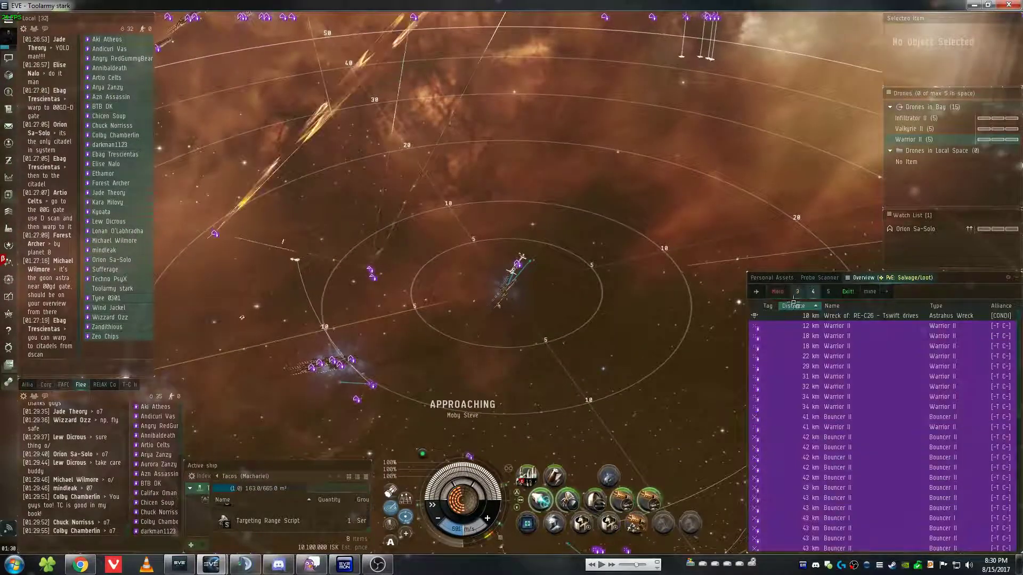
Approach the Astrahus wreck and reload the turrets with Republic Fleet EMP L ammo
{"action": "left_click", "coordinate": [848, 315]}
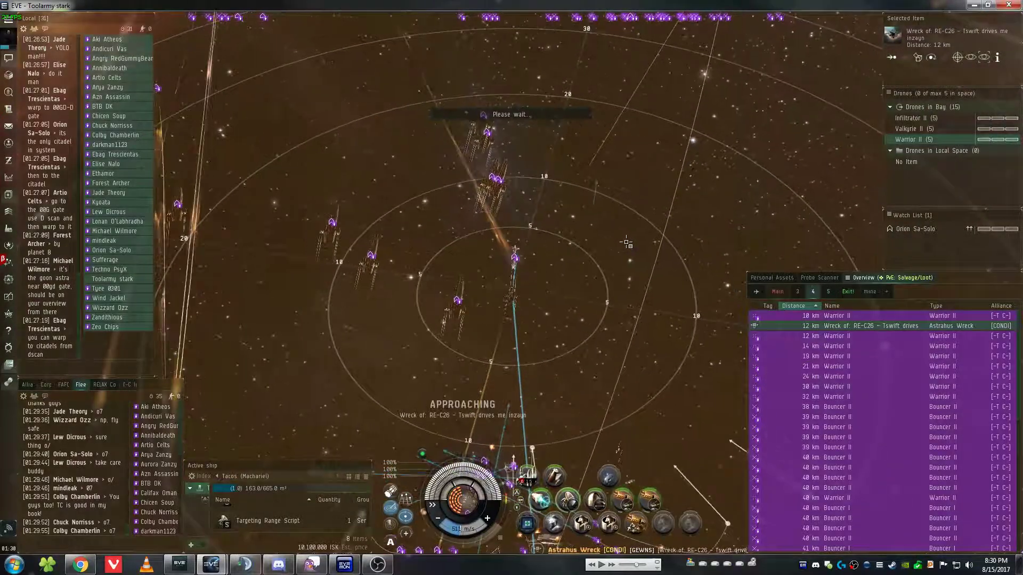
{"action": "right_click", "coordinate": [526, 483]}
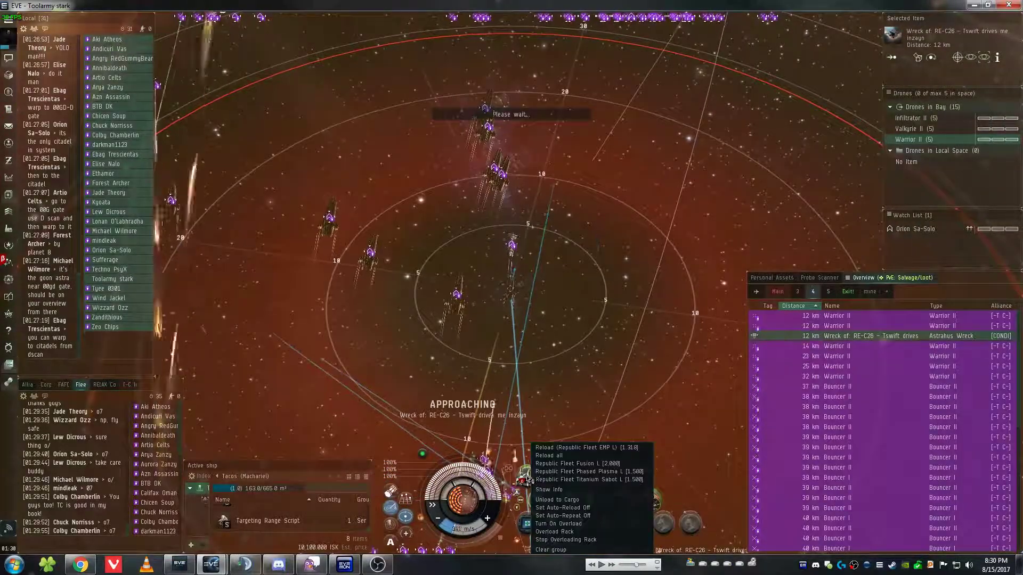
{"action": "left_click", "coordinate": [565, 448]}
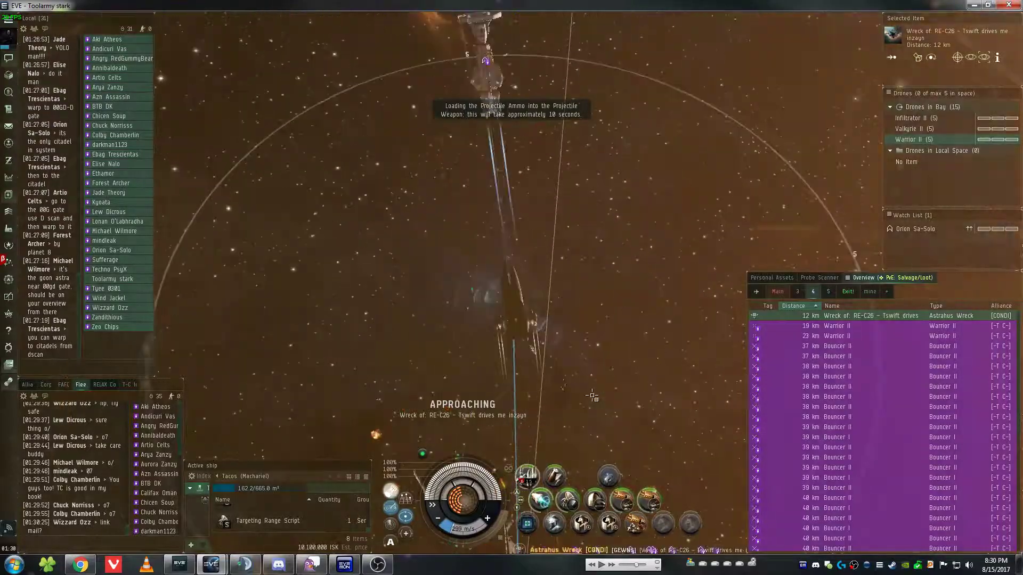